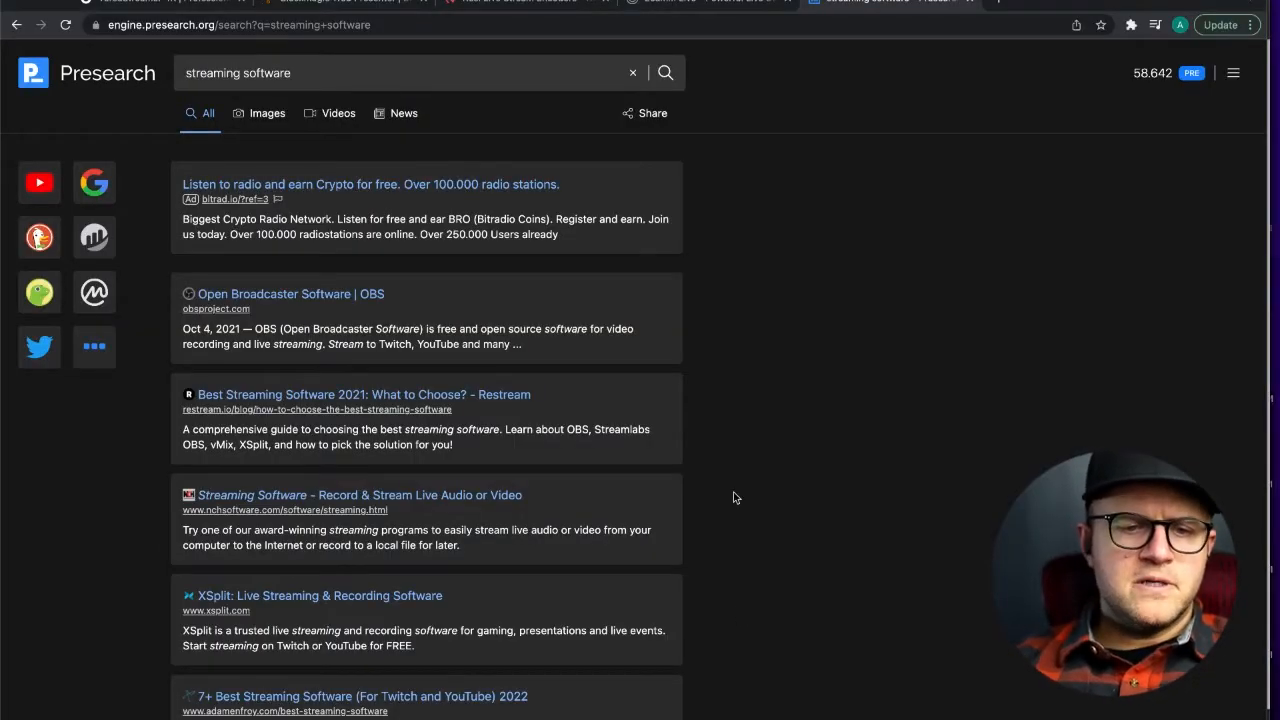
pyautogui.moveTo(736, 416)
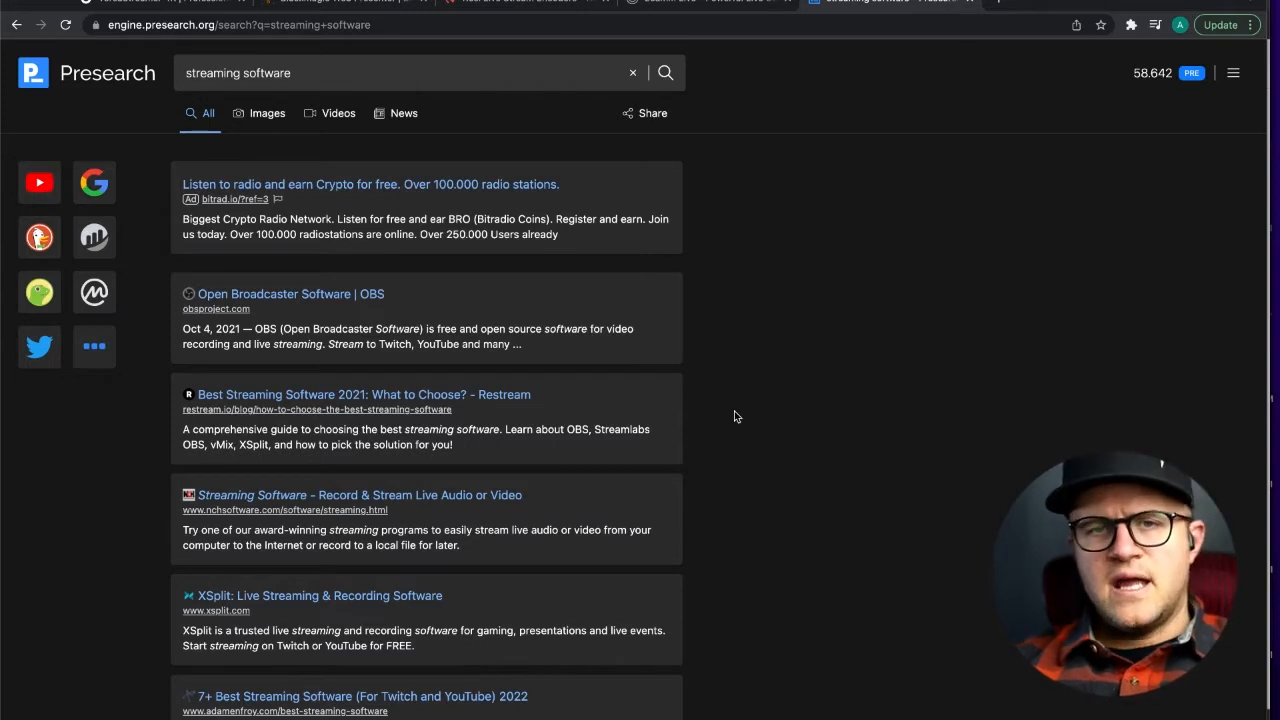
# Scroll the streaming software results and bring up Ecamm Live's pricing plans page.
pyautogui.scroll(-3)
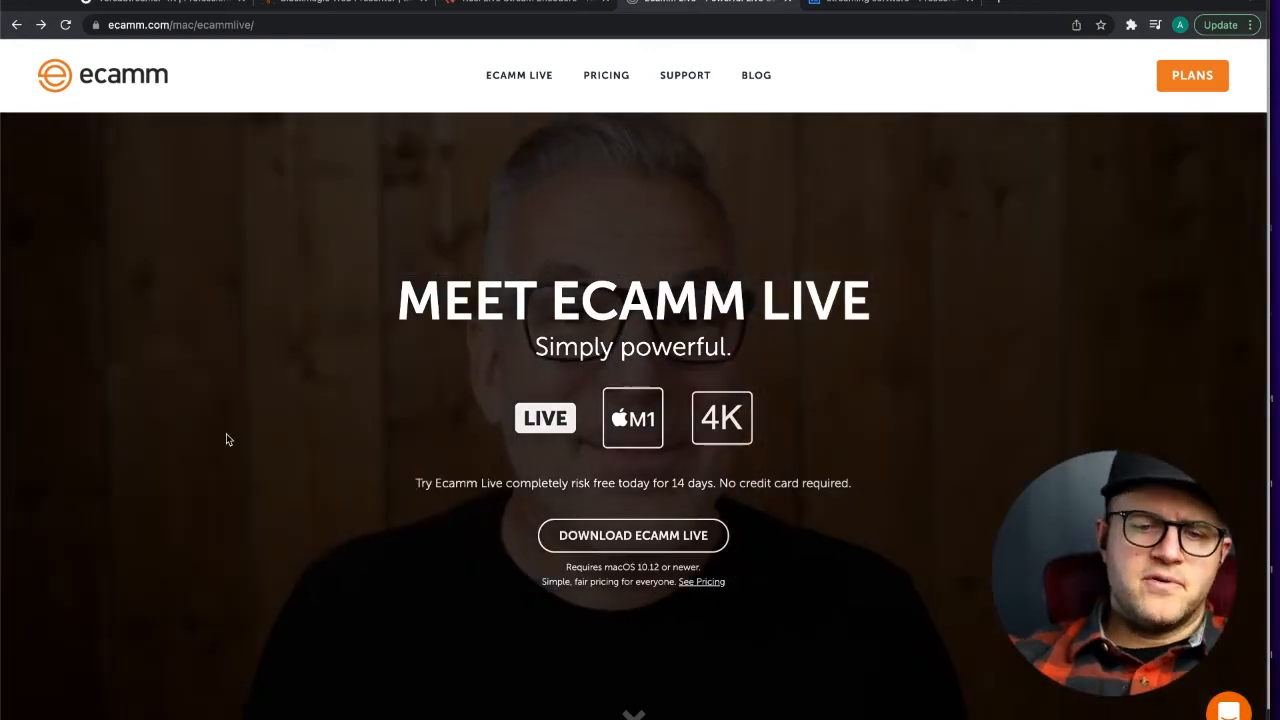
pyautogui.click(606, 76)
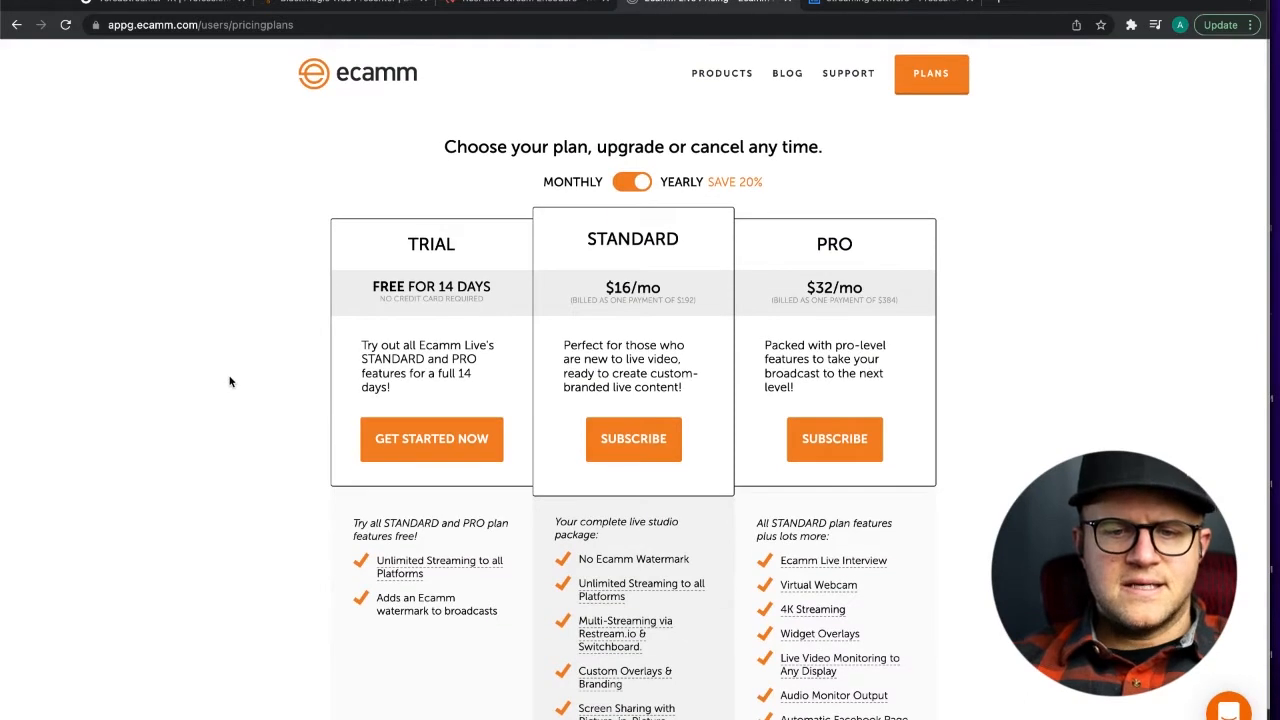
# Scroll down through Ecamm Live's pricing plans before moving to the Web Presenter page.
pyautogui.scroll(-3)
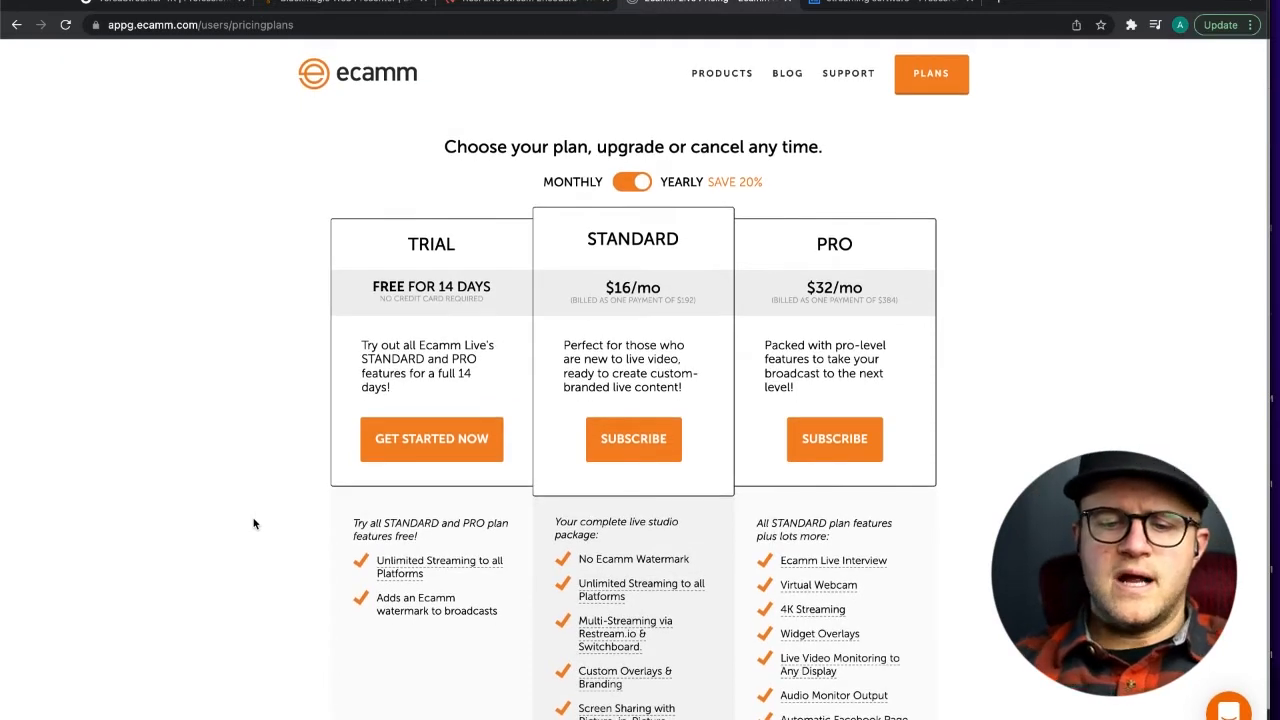
pyautogui.scroll(-3)
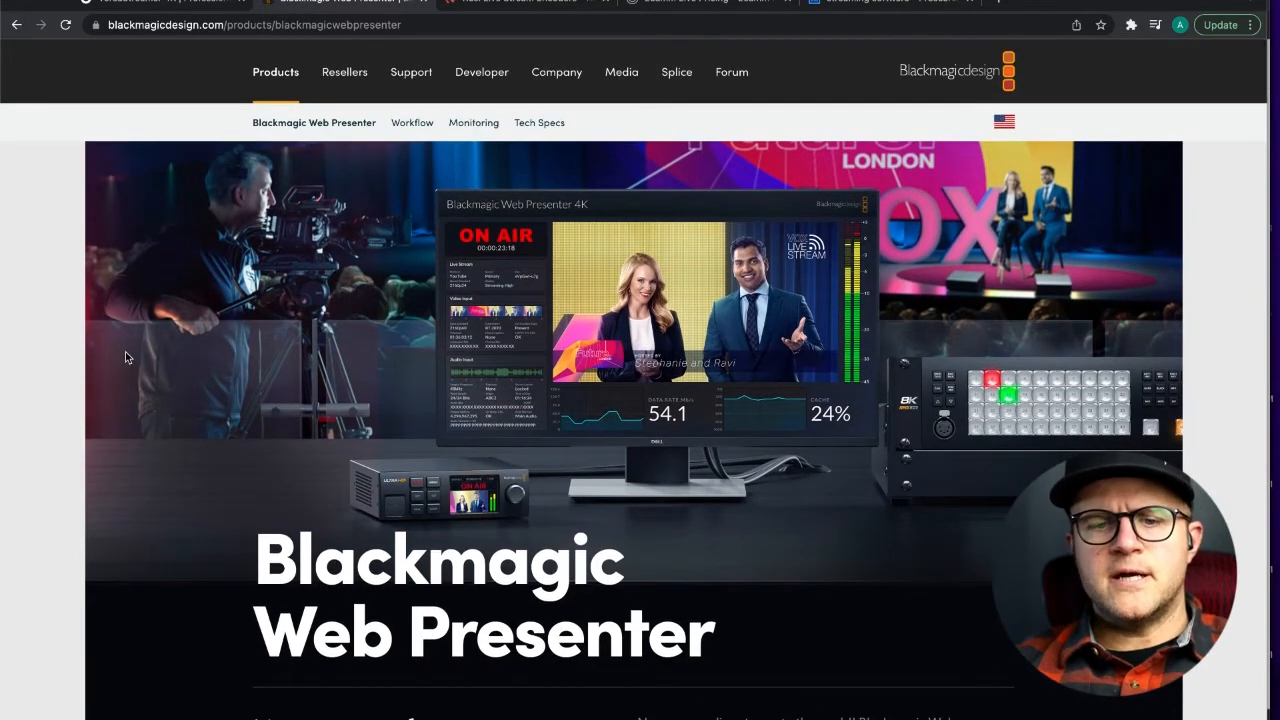
# Scroll the Web Presenter page down to its live-streaming description.
pyautogui.scroll(-3)
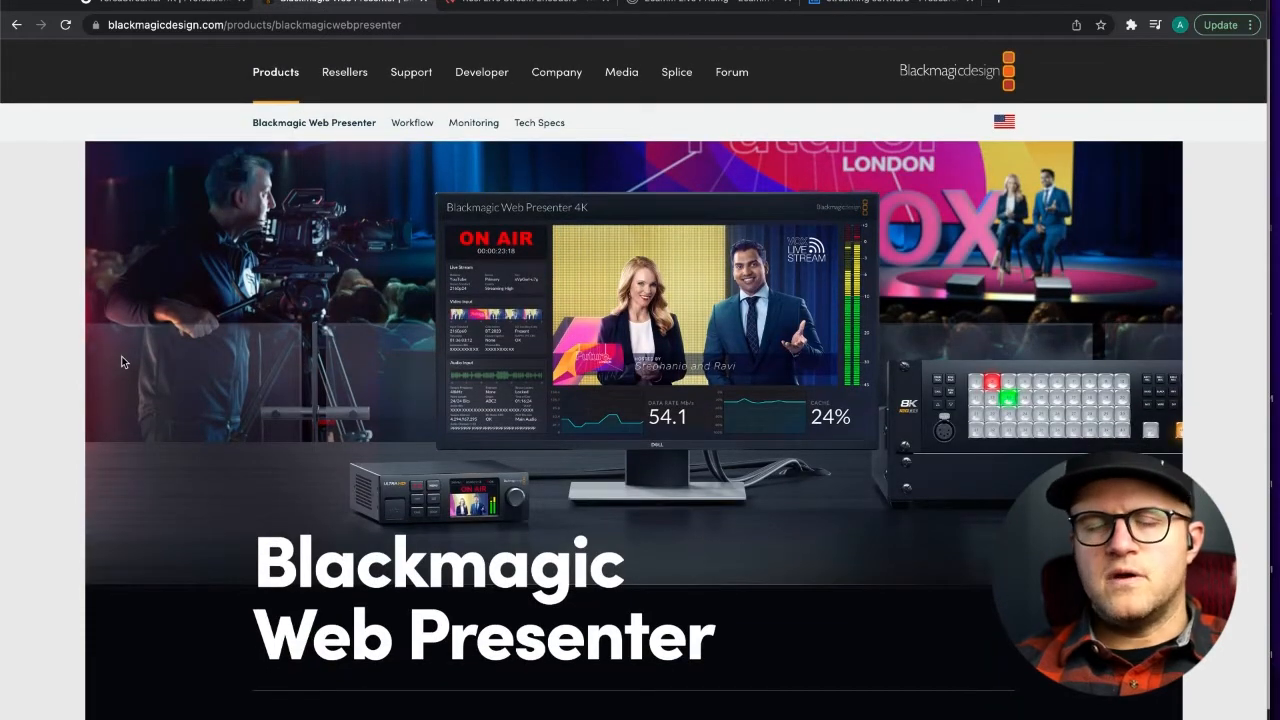
pyautogui.moveTo(136, 366)
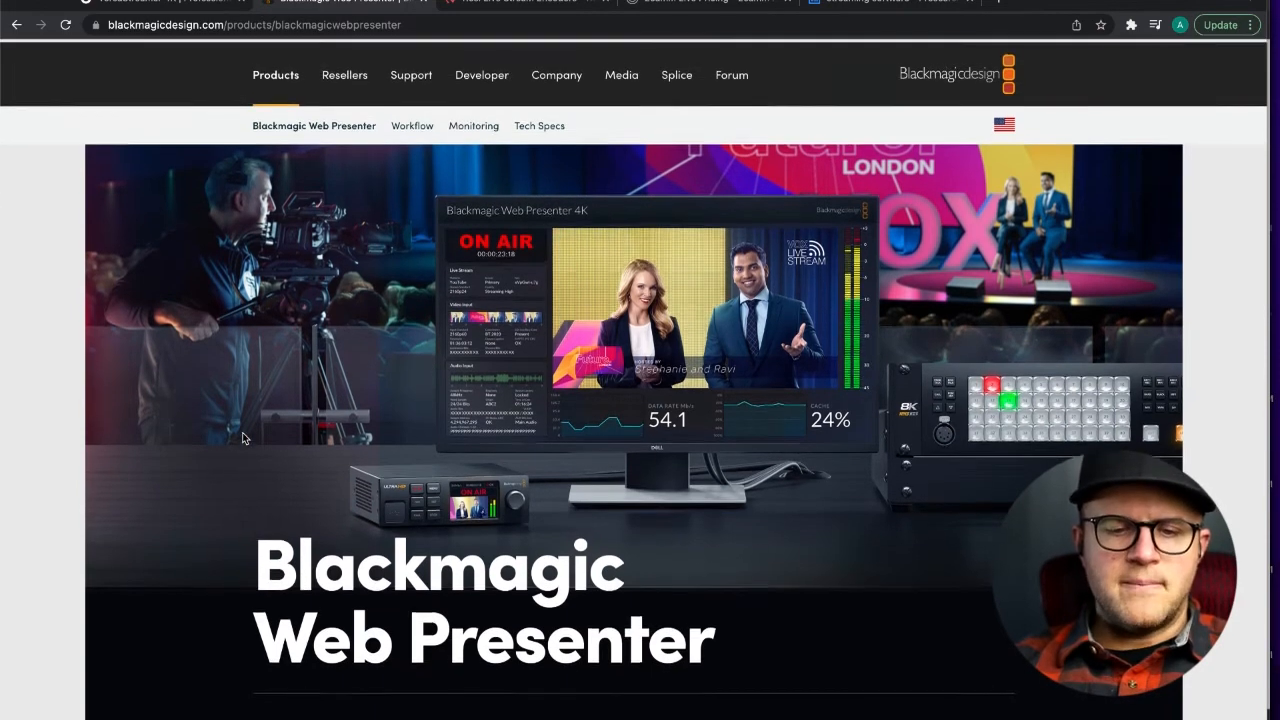
pyautogui.scroll(-3)
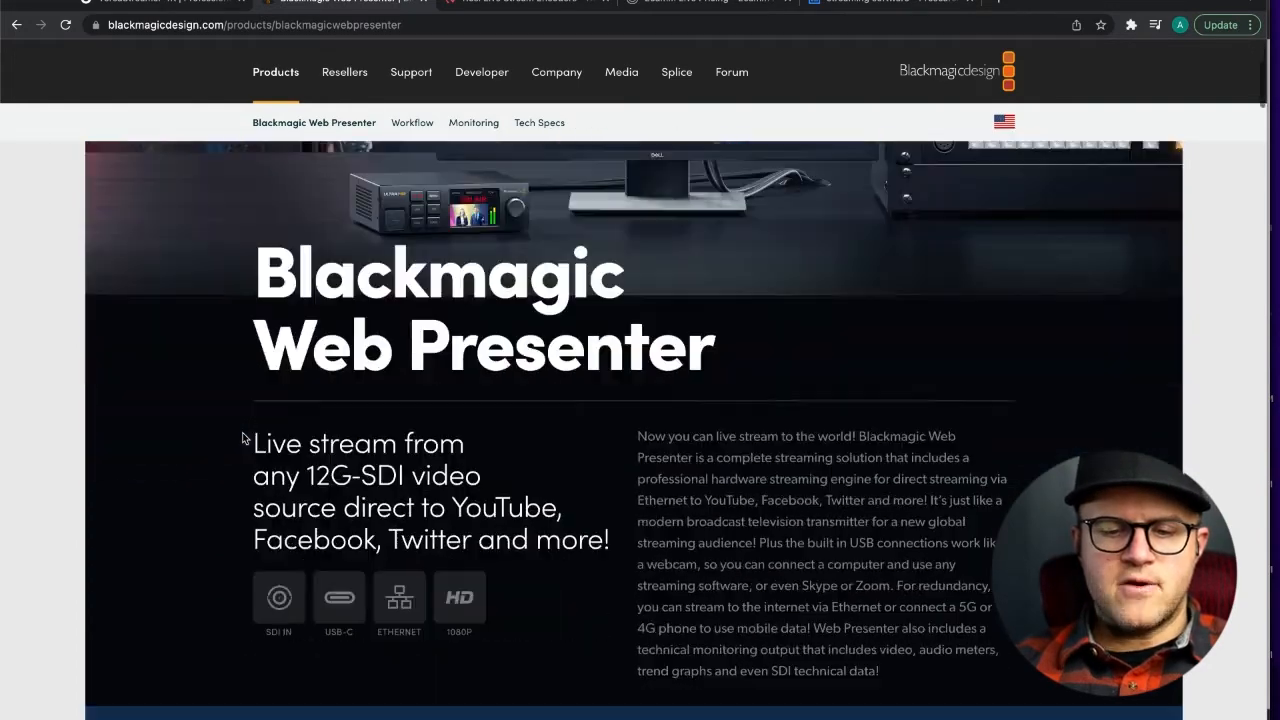
pyautogui.scroll(-3)
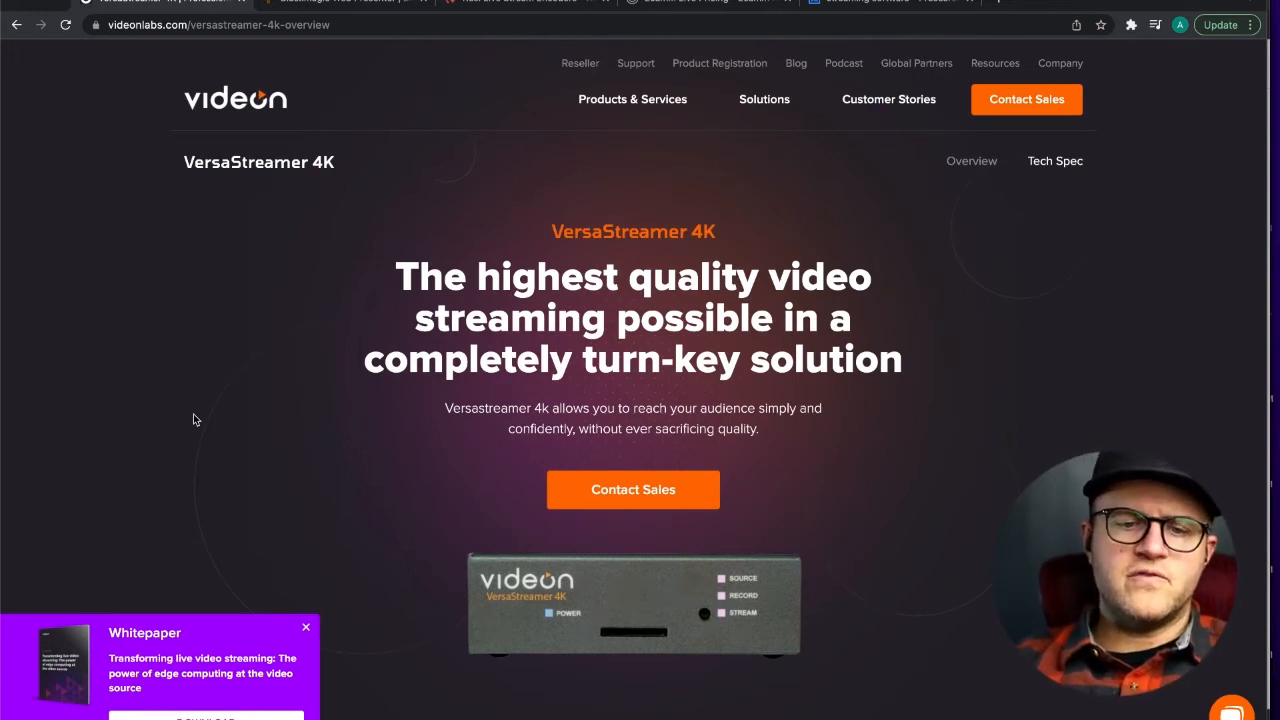
# Scroll the VersaStreamer 4K page down to its HEVC/SRT 4K streaming description.
pyautogui.scroll(-3)
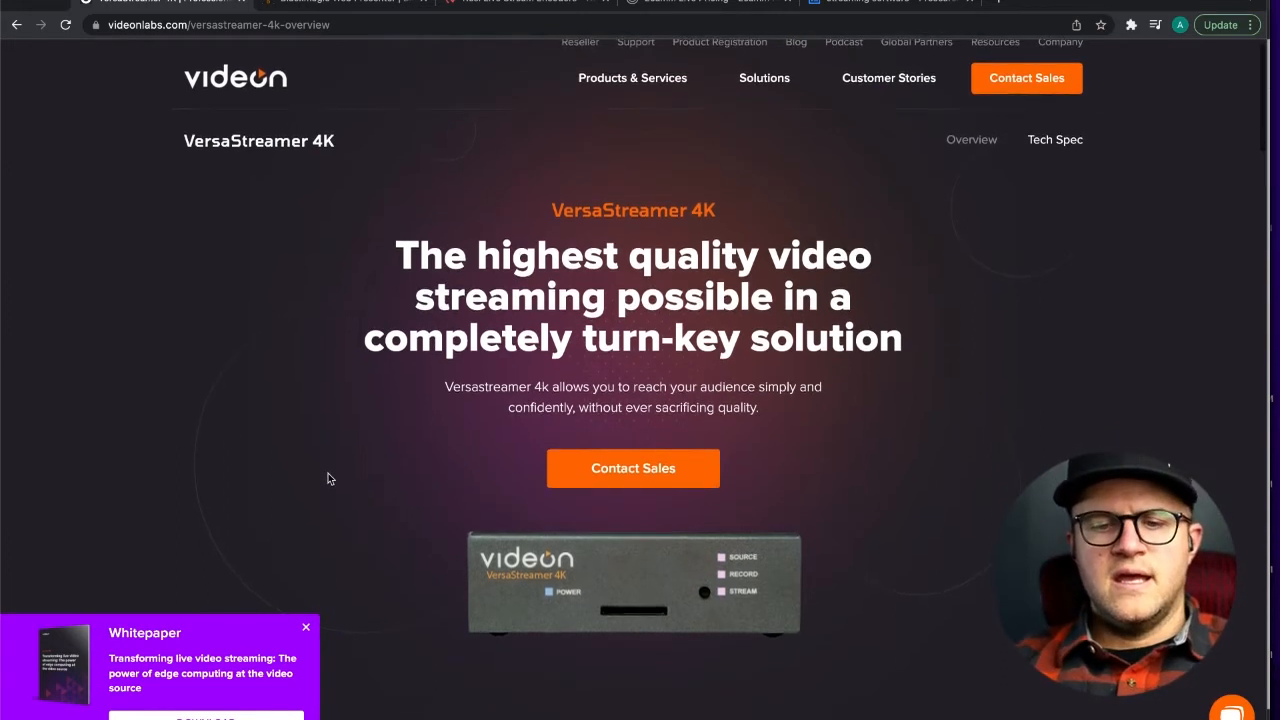
pyautogui.scroll(-3)
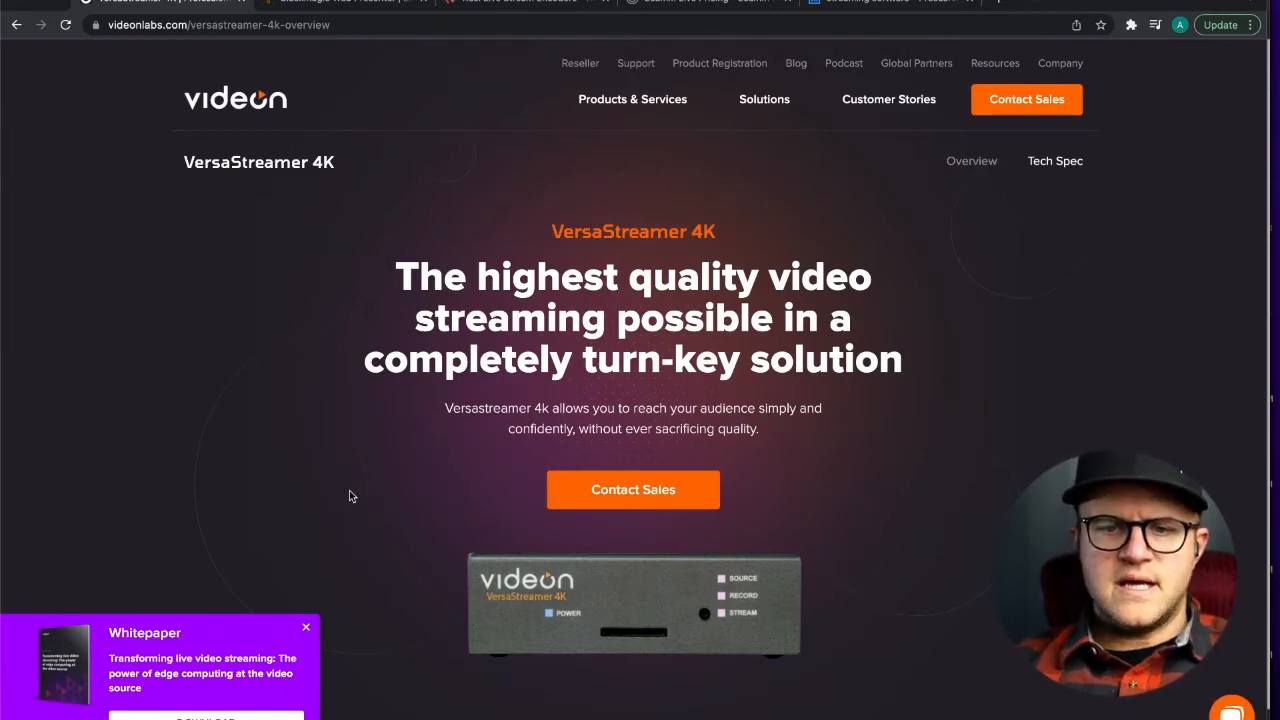
pyautogui.scroll(-3)
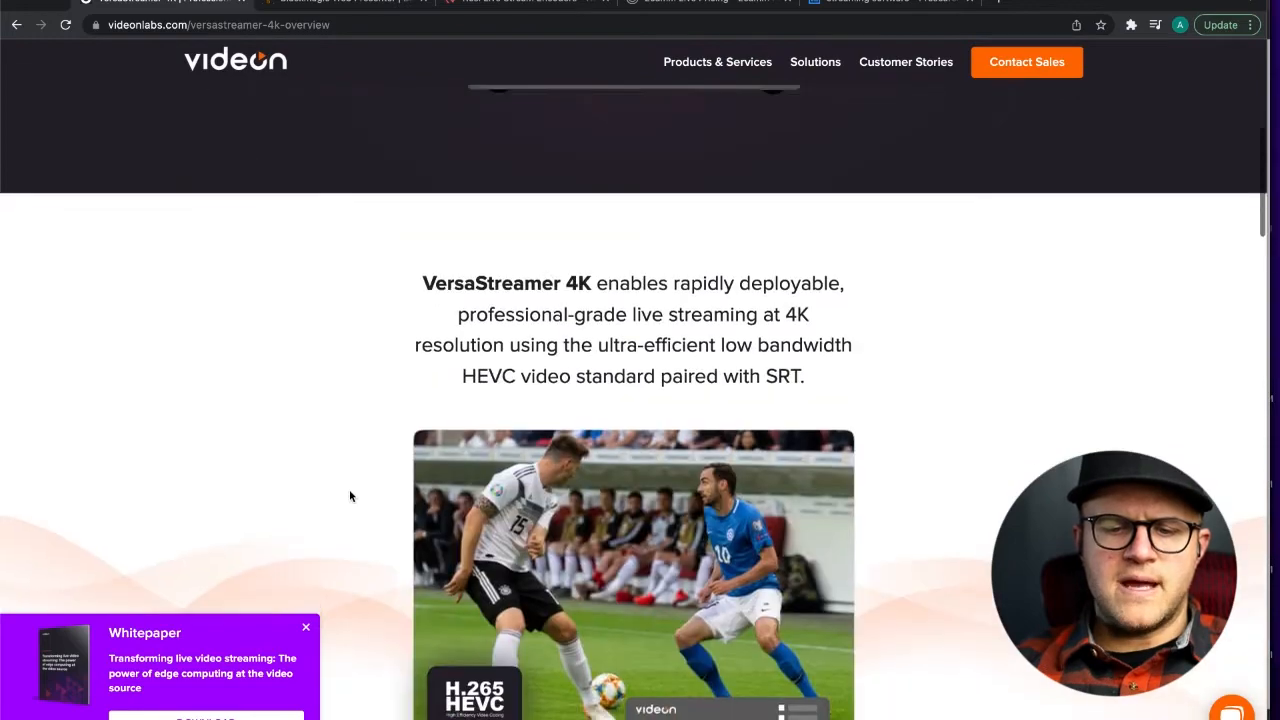
pyautogui.scroll(-3)
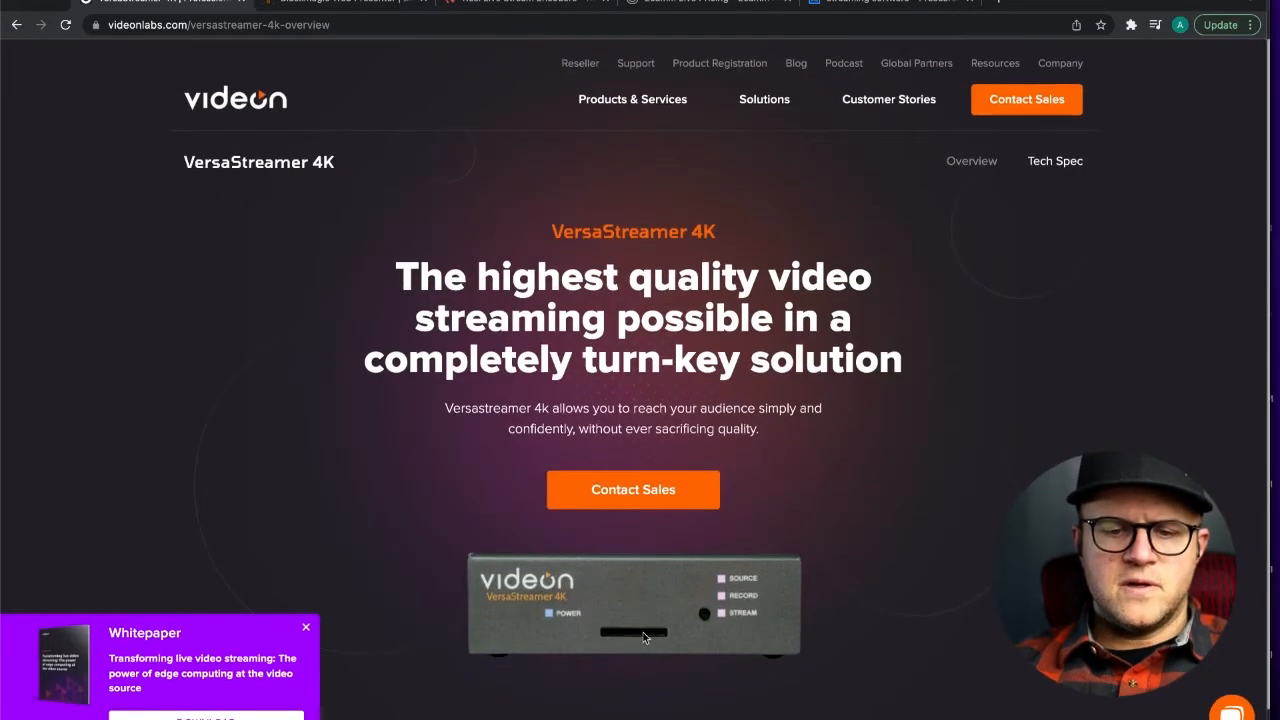
pyautogui.moveTo(724, 658)
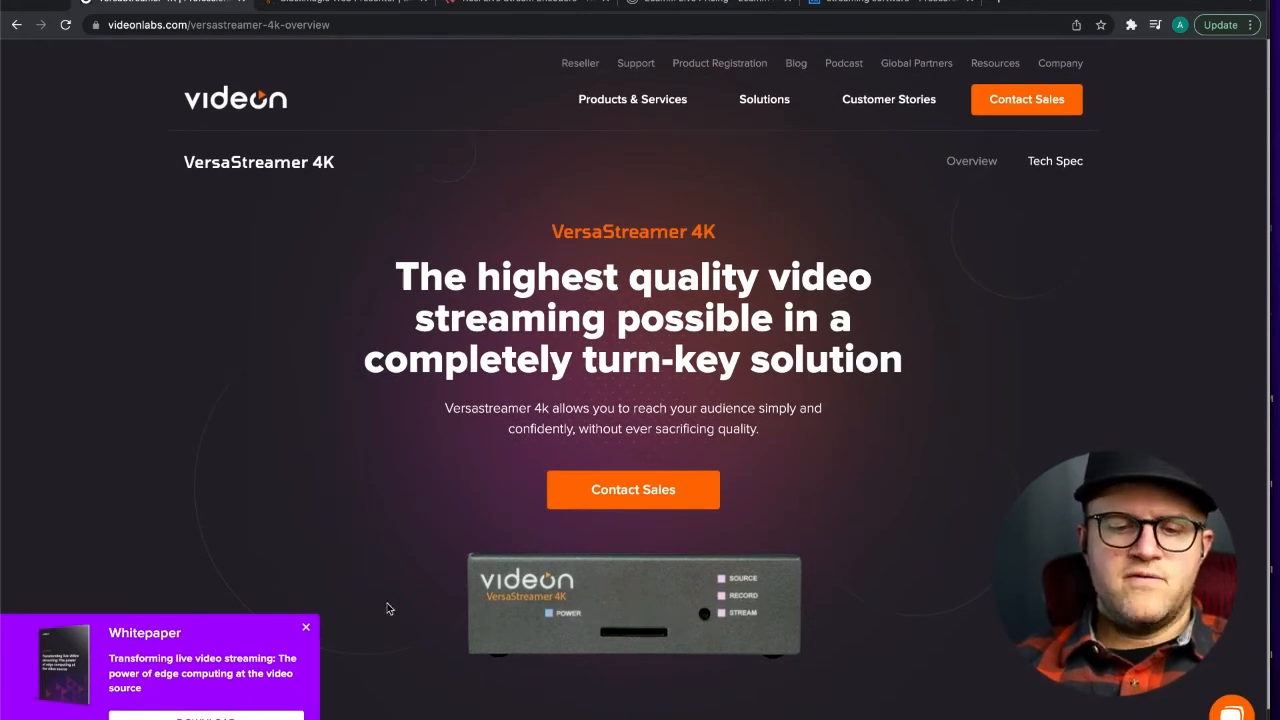
pyautogui.moveTo(336, 478)
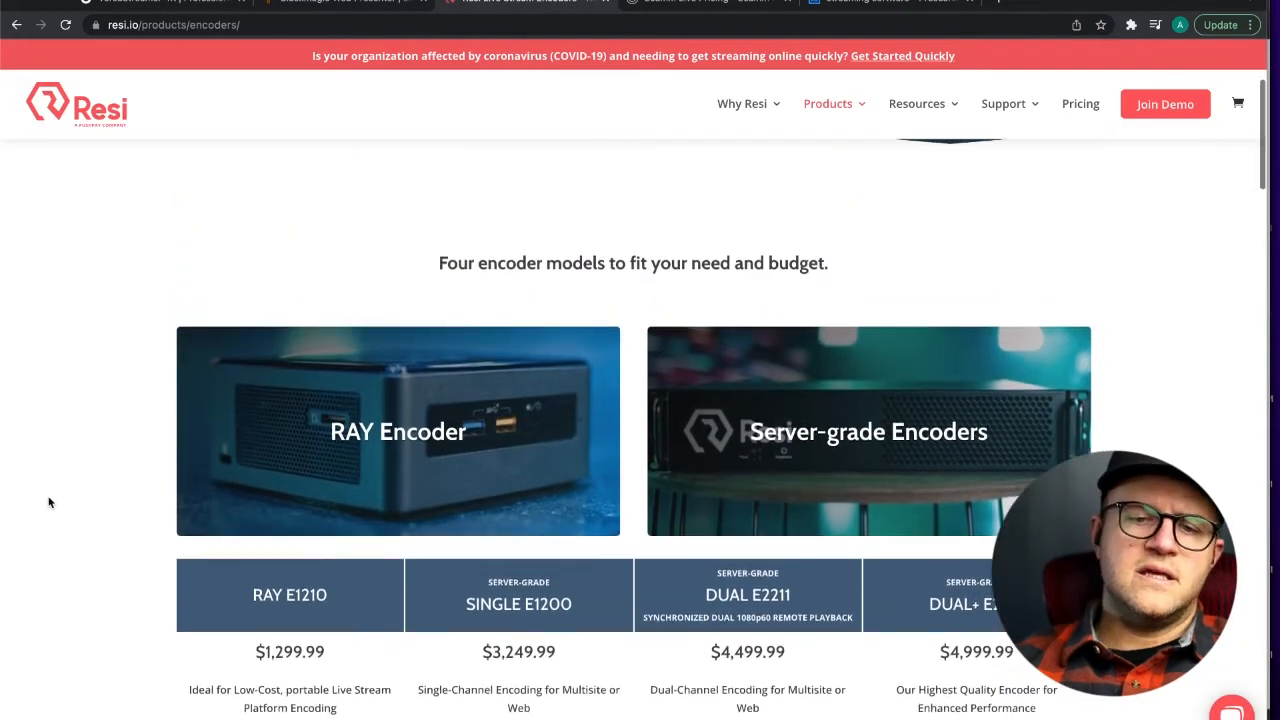
# Scroll through Resi's price table for RAY E1210, SINGLE E1200, DUAL E2211 and DUAL+ E2221.
pyautogui.scroll(-3)
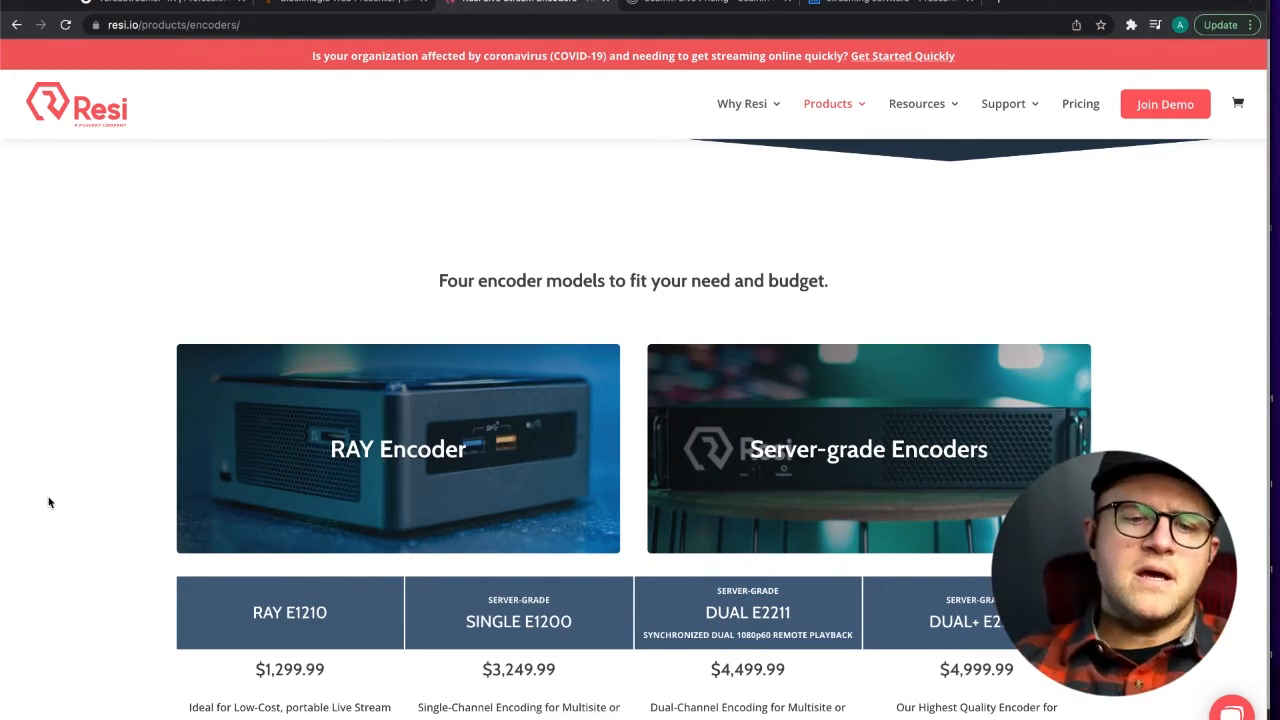
pyautogui.scroll(-3)
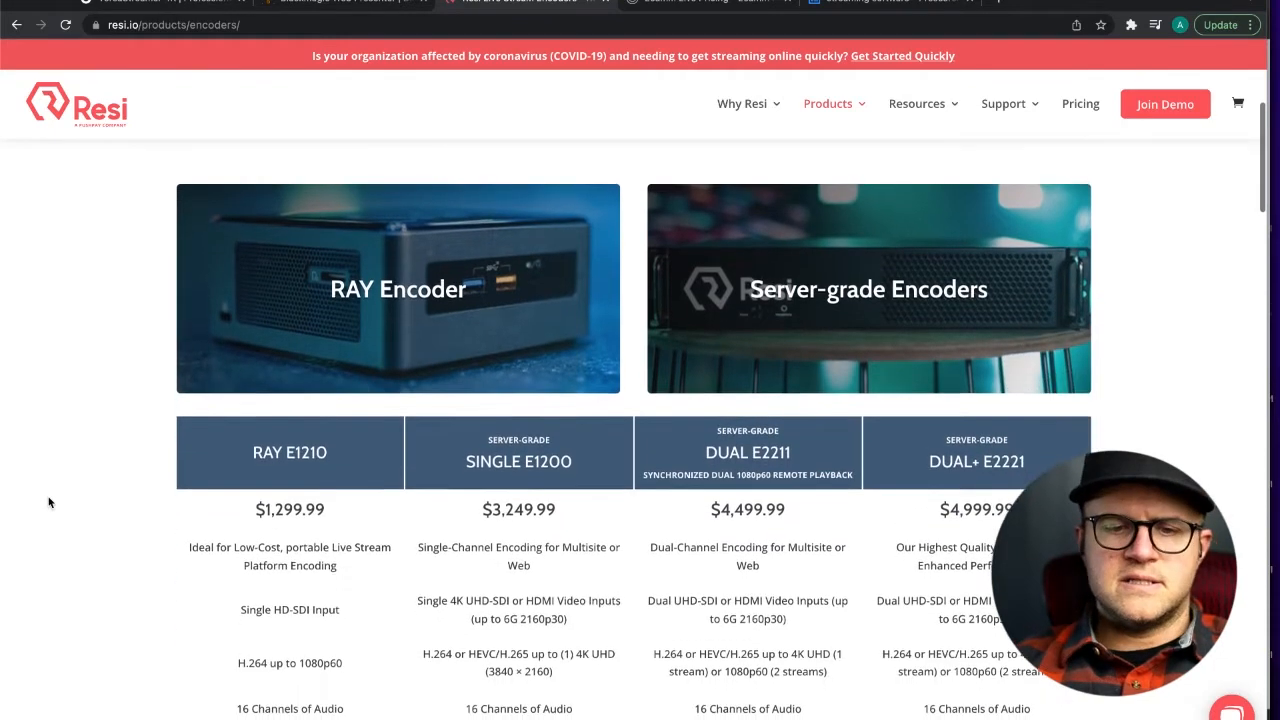
pyautogui.scroll(-3)
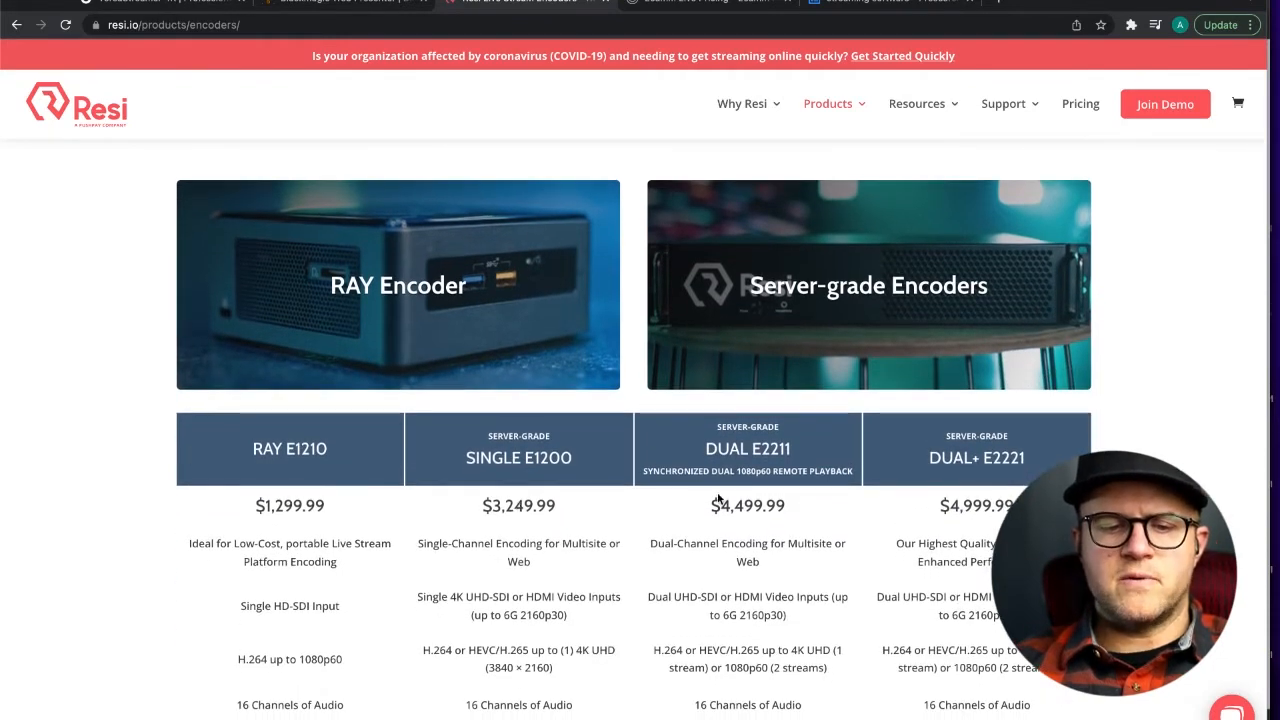
pyautogui.moveTo(154, 352)
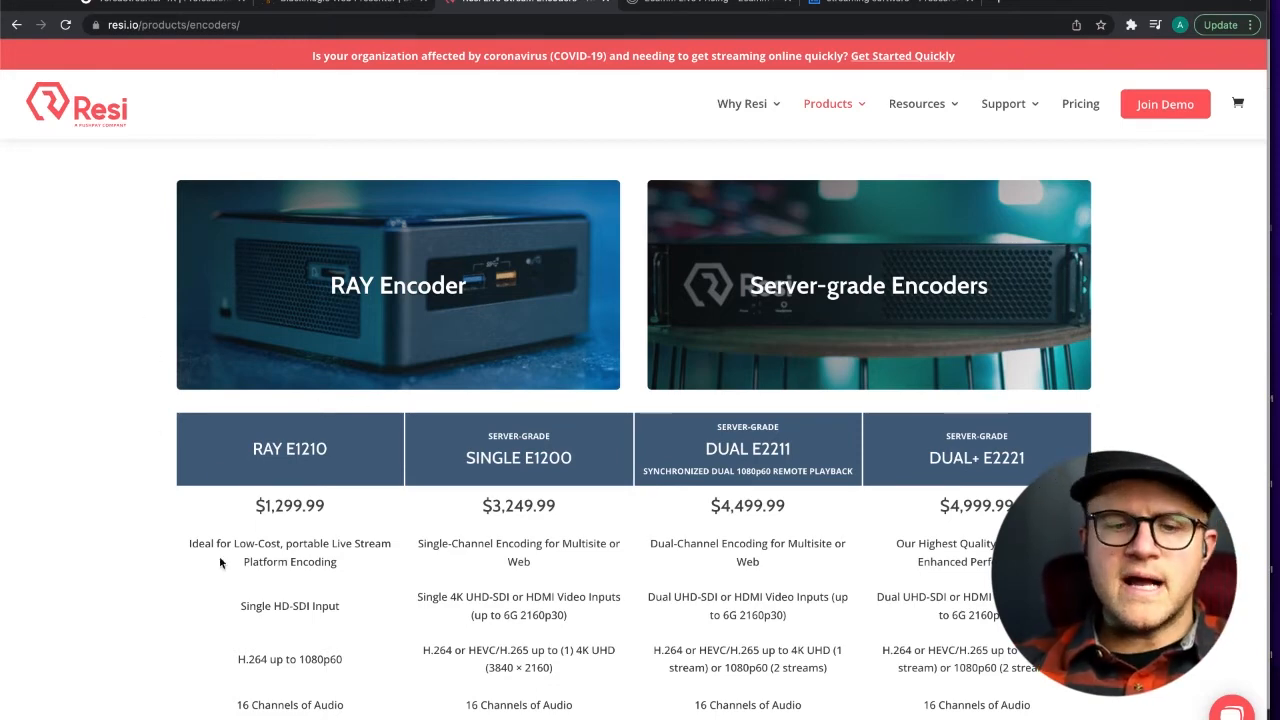
pyautogui.scroll(-3)
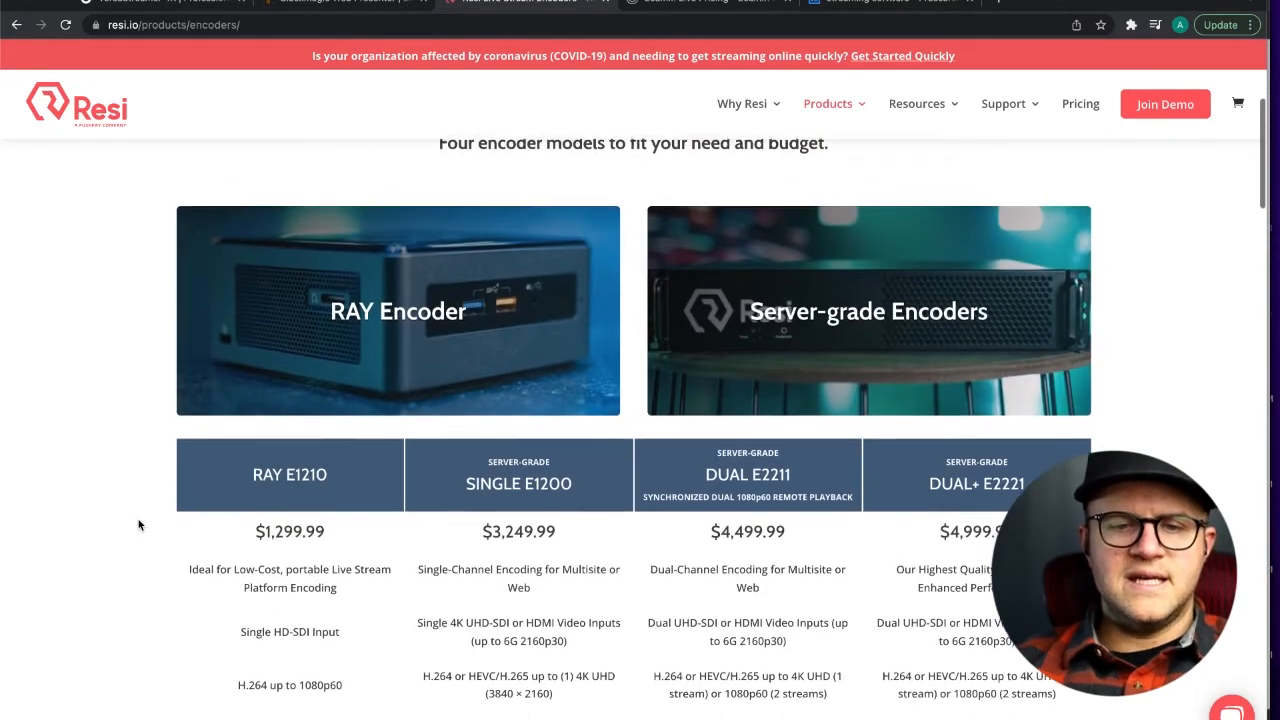
pyautogui.scroll(-3)
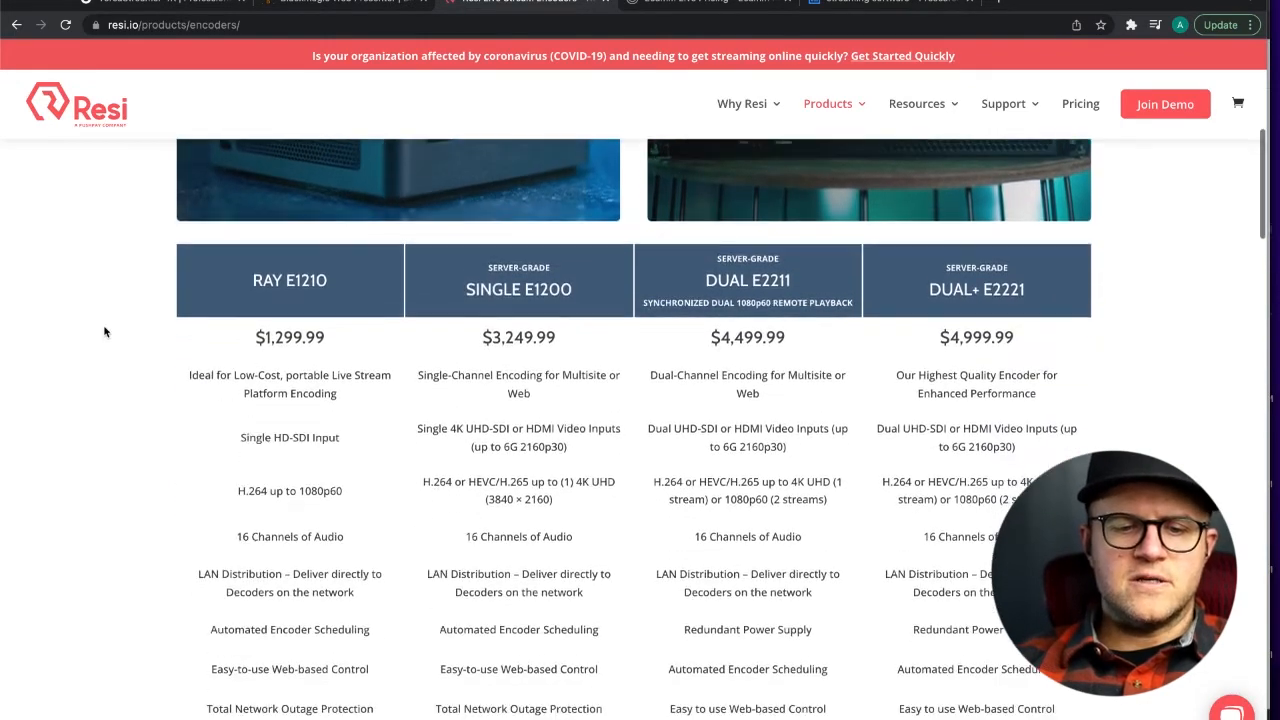
pyautogui.scroll(-3)
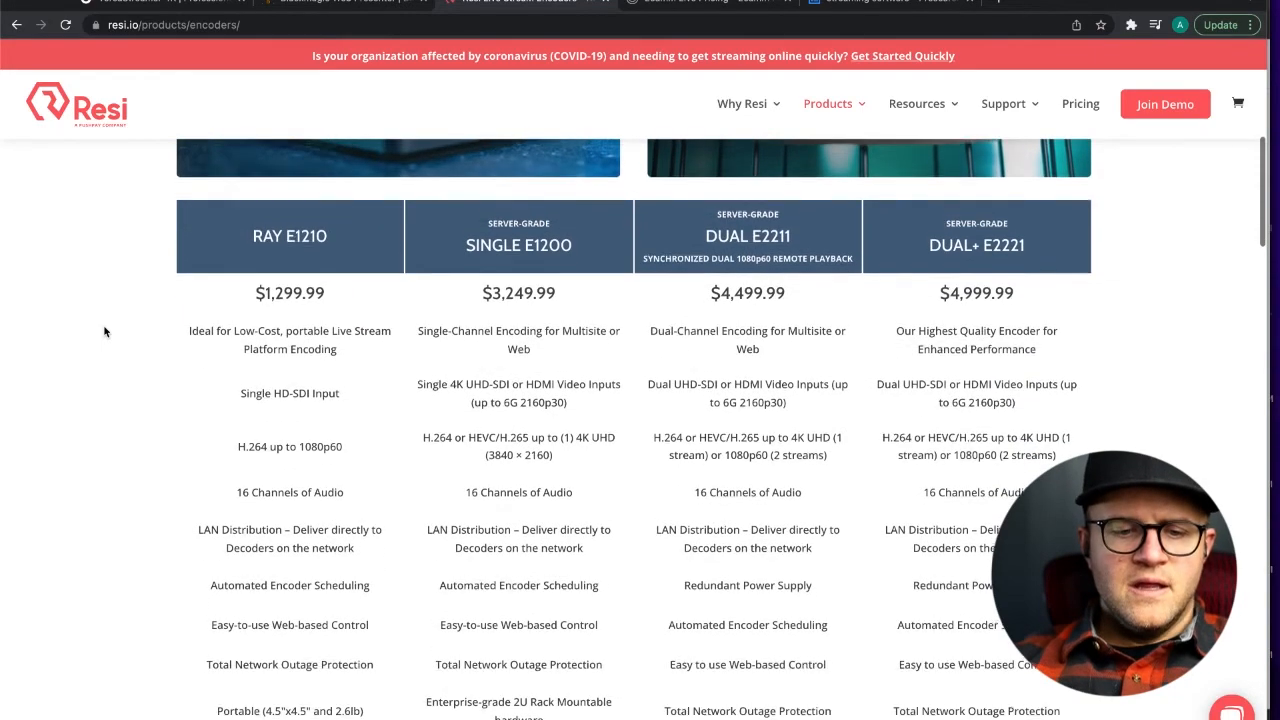
pyautogui.scroll(3)
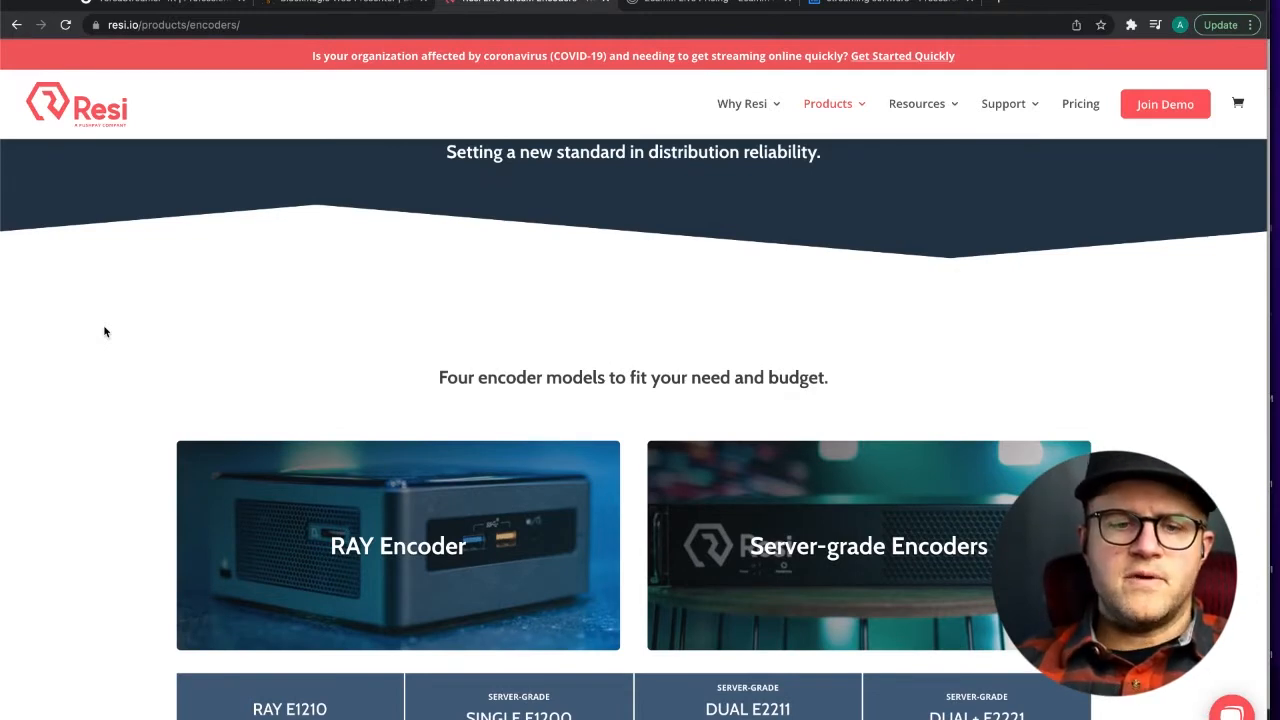
pyautogui.scroll(-3)
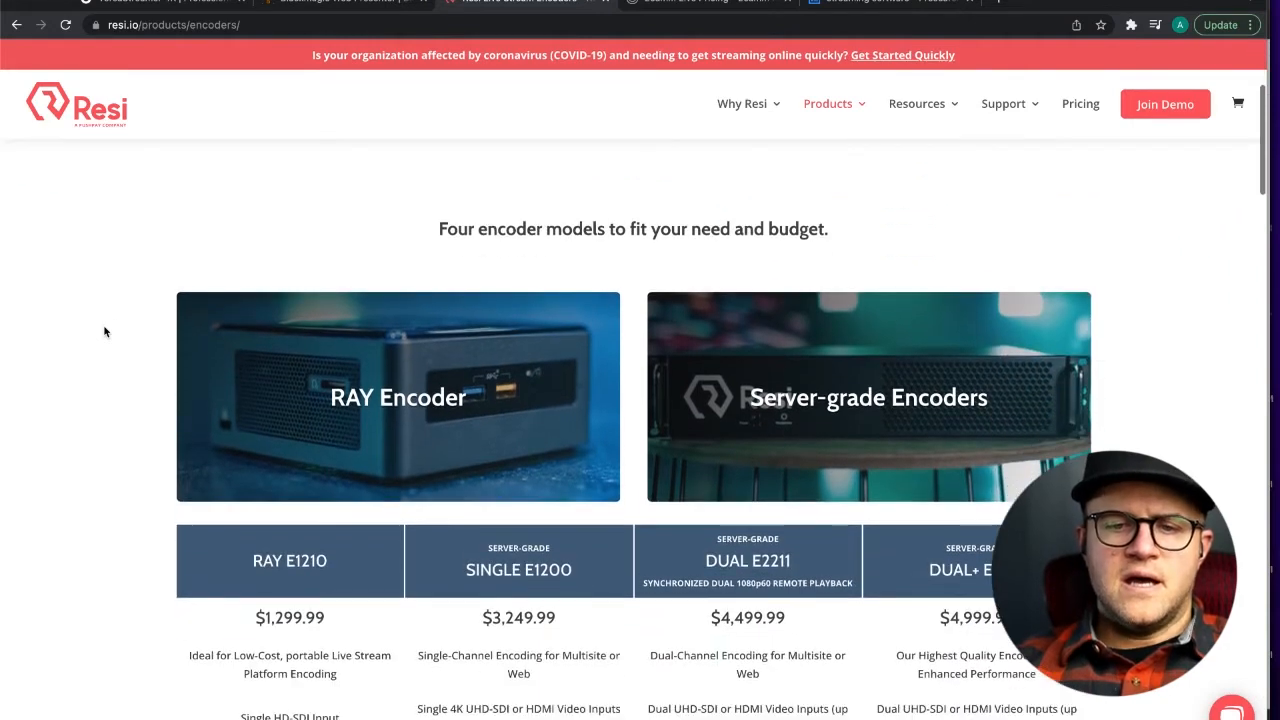
pyautogui.scroll(-3)
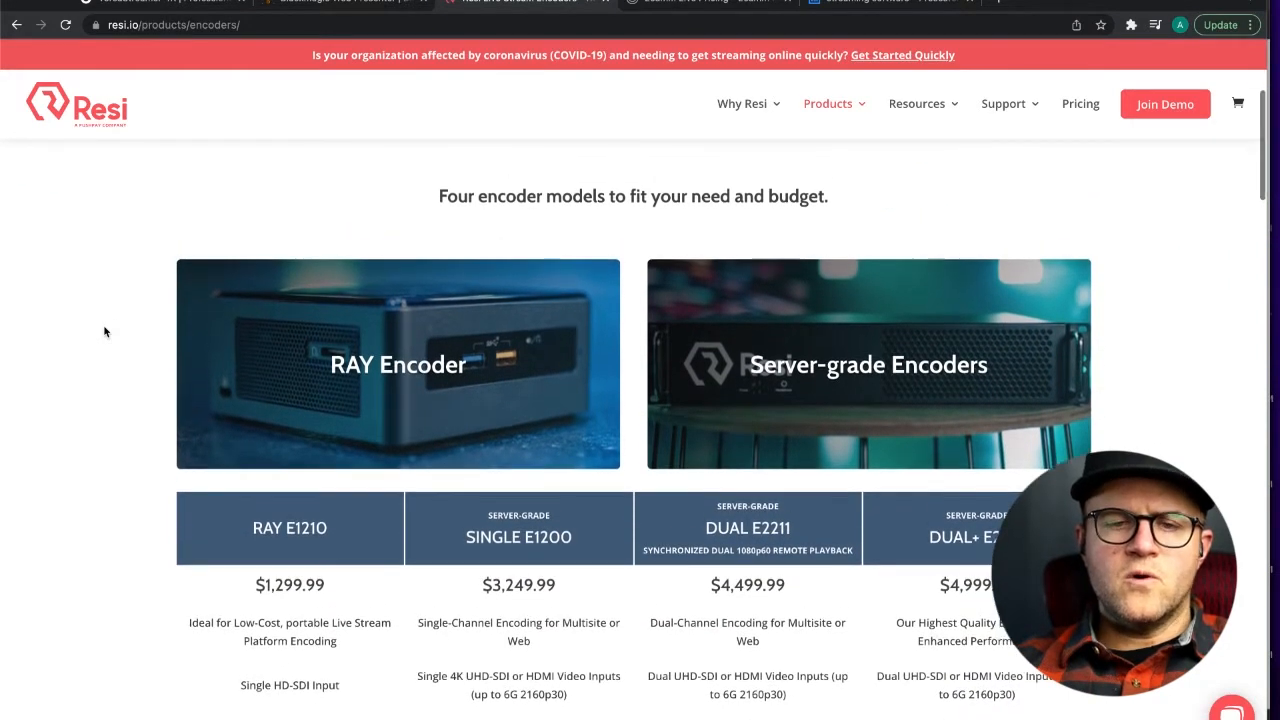
pyautogui.scroll(-3)
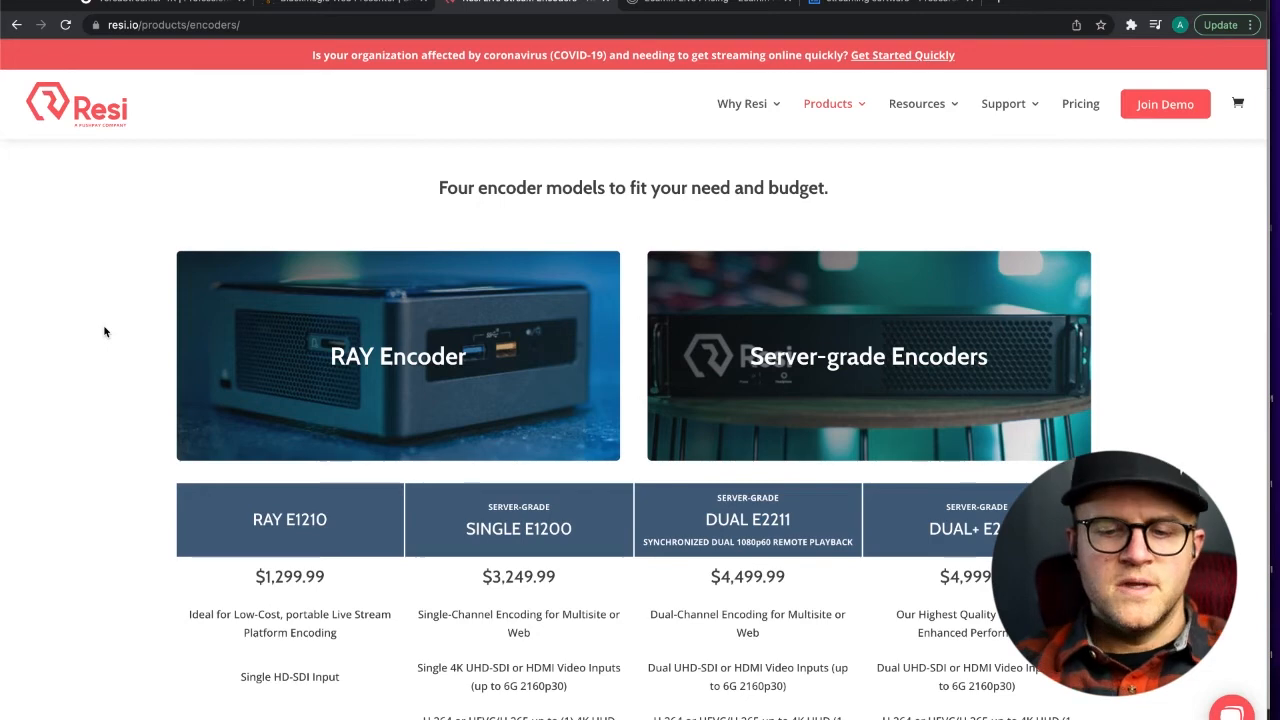
pyautogui.scroll(-3)
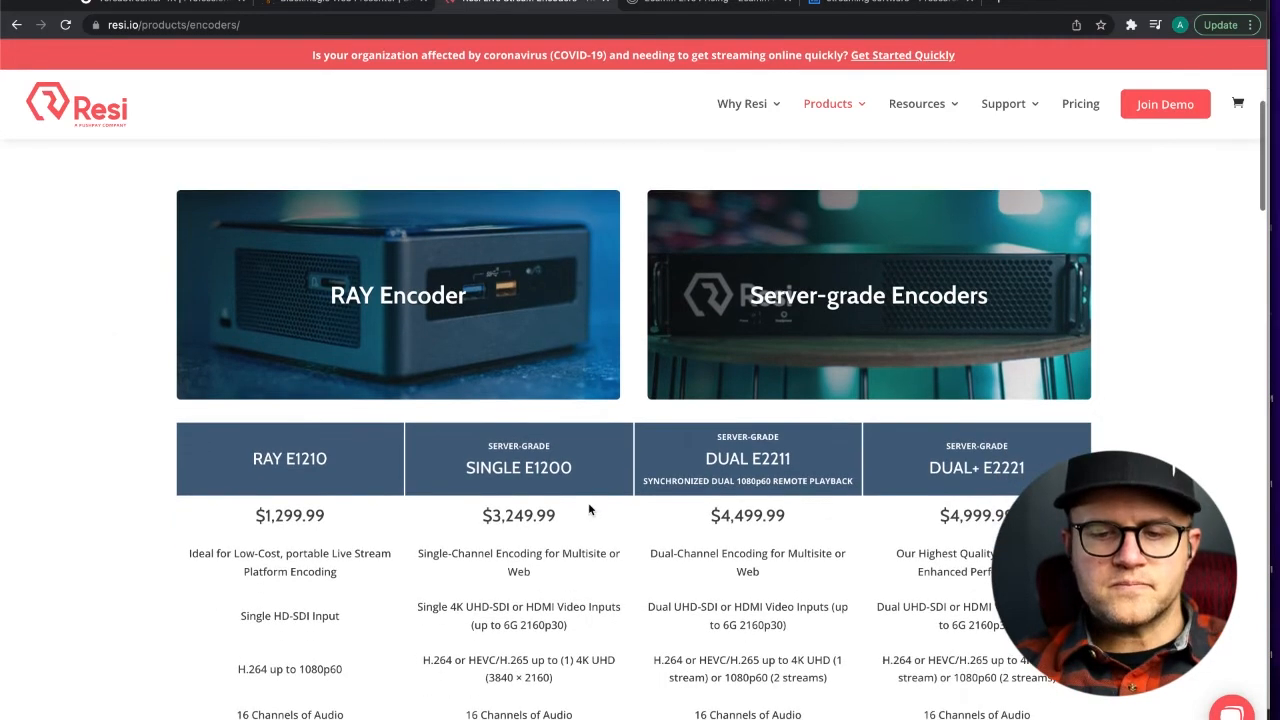
pyautogui.moveTo(520, 480)
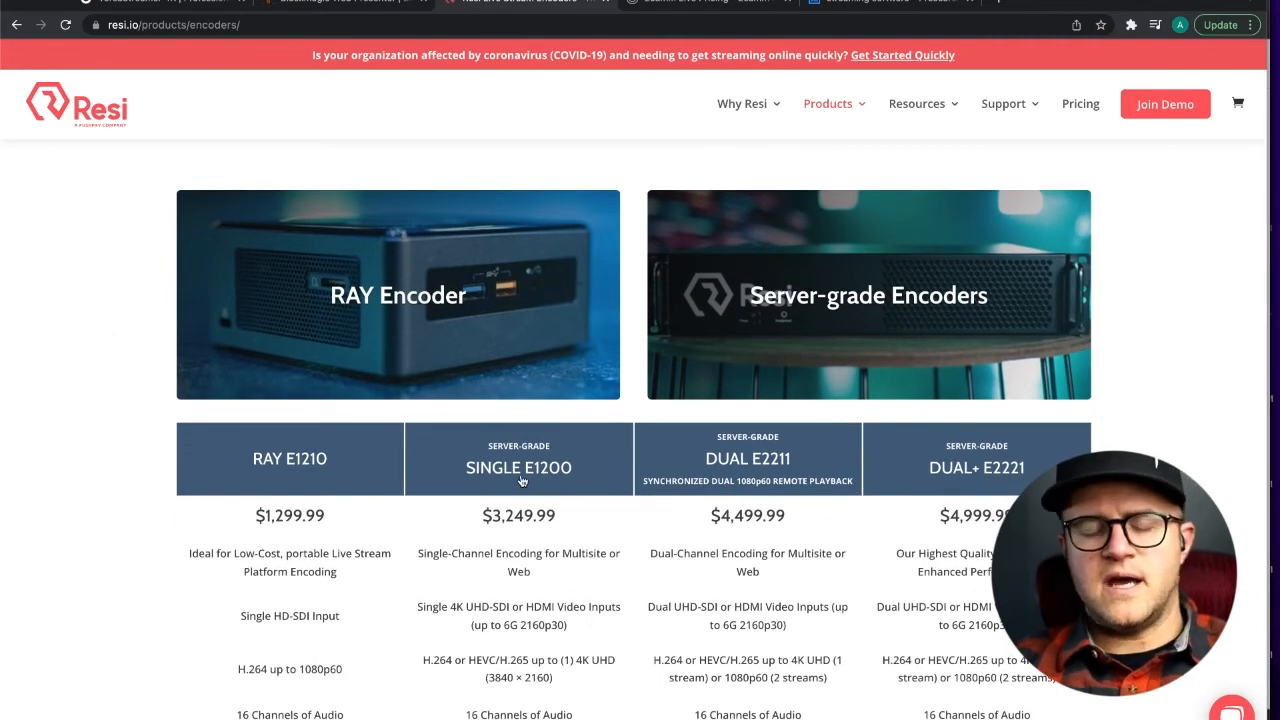
pyautogui.scroll(-3)
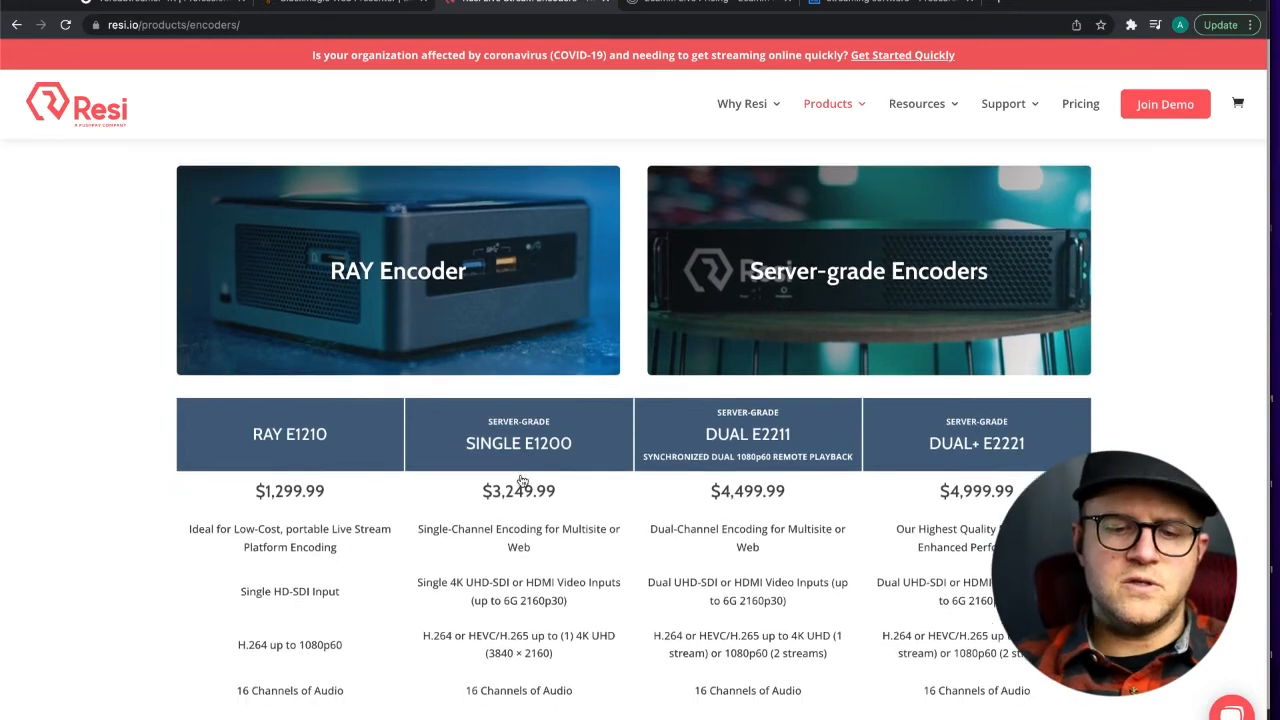
pyautogui.scroll(-3)
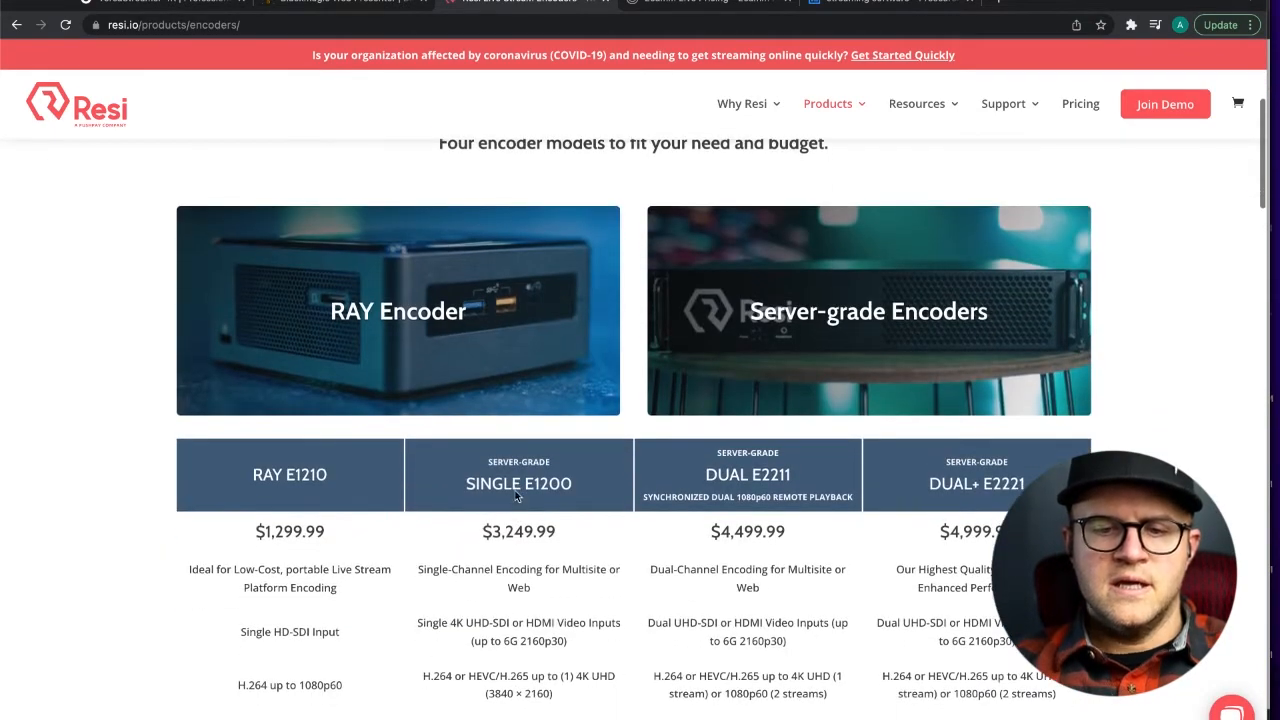
pyautogui.scroll(-3)
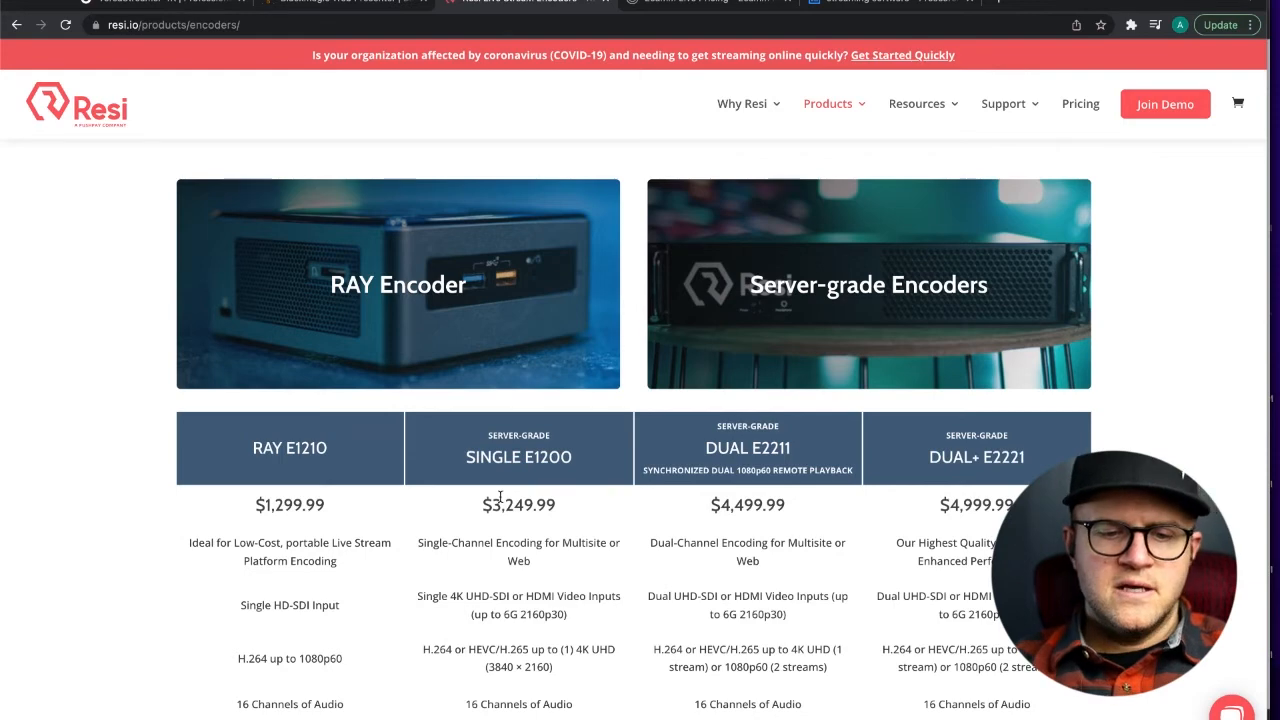
pyautogui.scroll(-3)
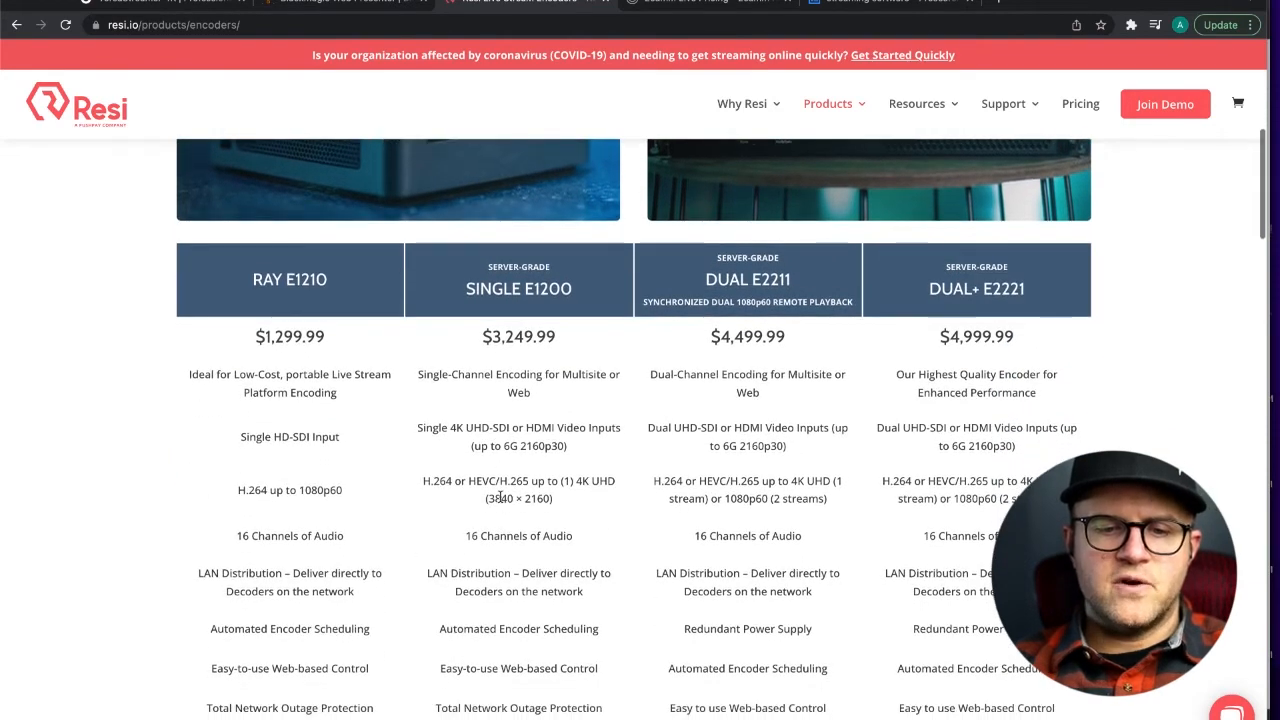
pyautogui.scroll(-3)
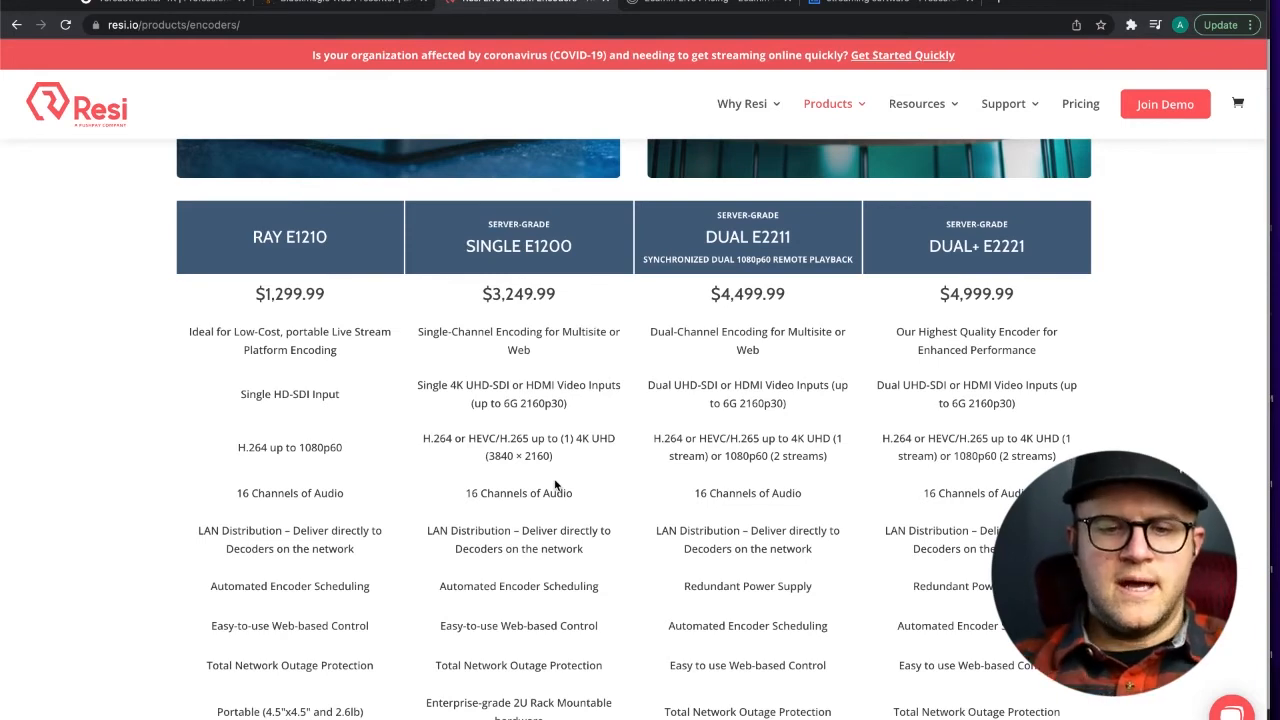
pyautogui.scroll(-3)
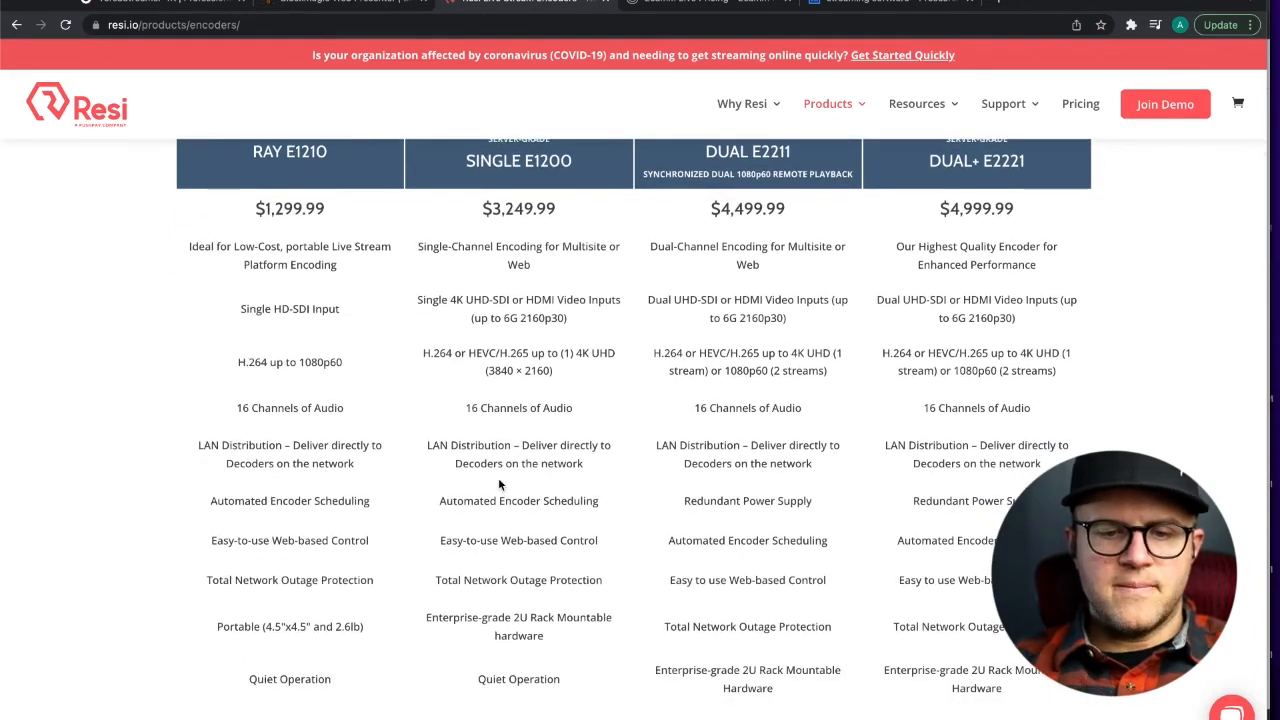
pyautogui.scroll(-3)
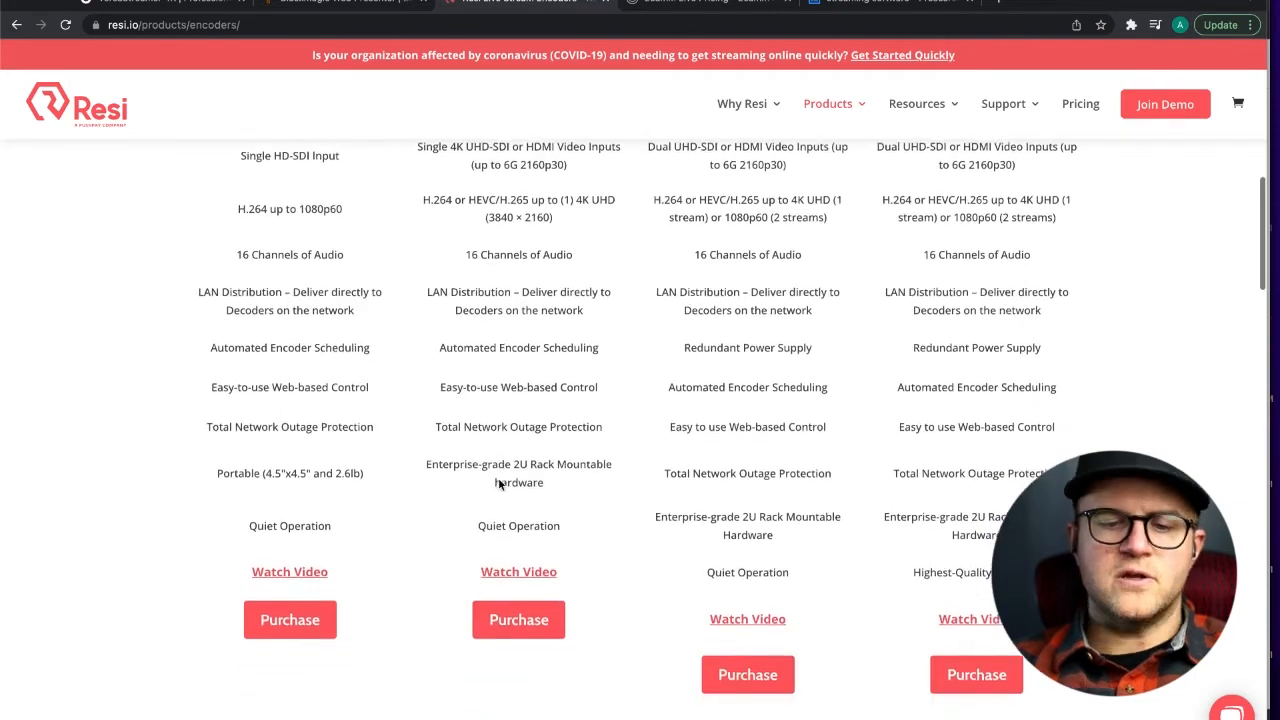
pyautogui.scroll(-3)
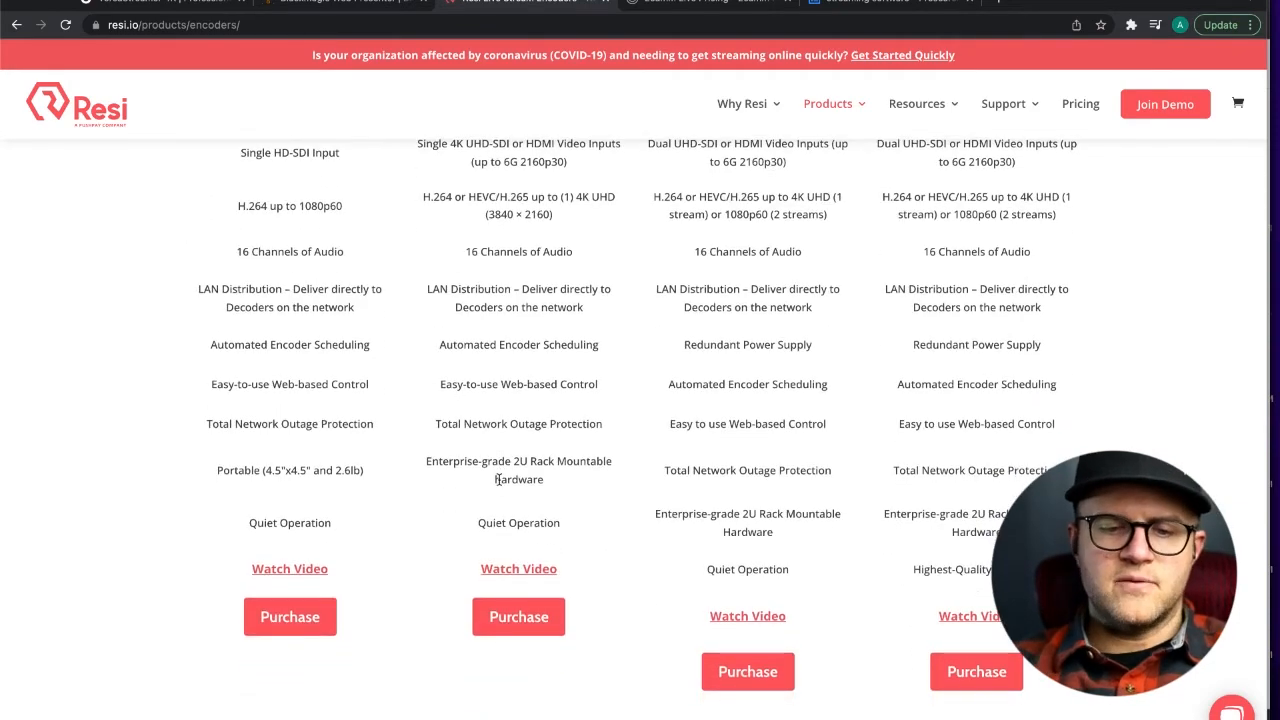
pyautogui.scroll(3)
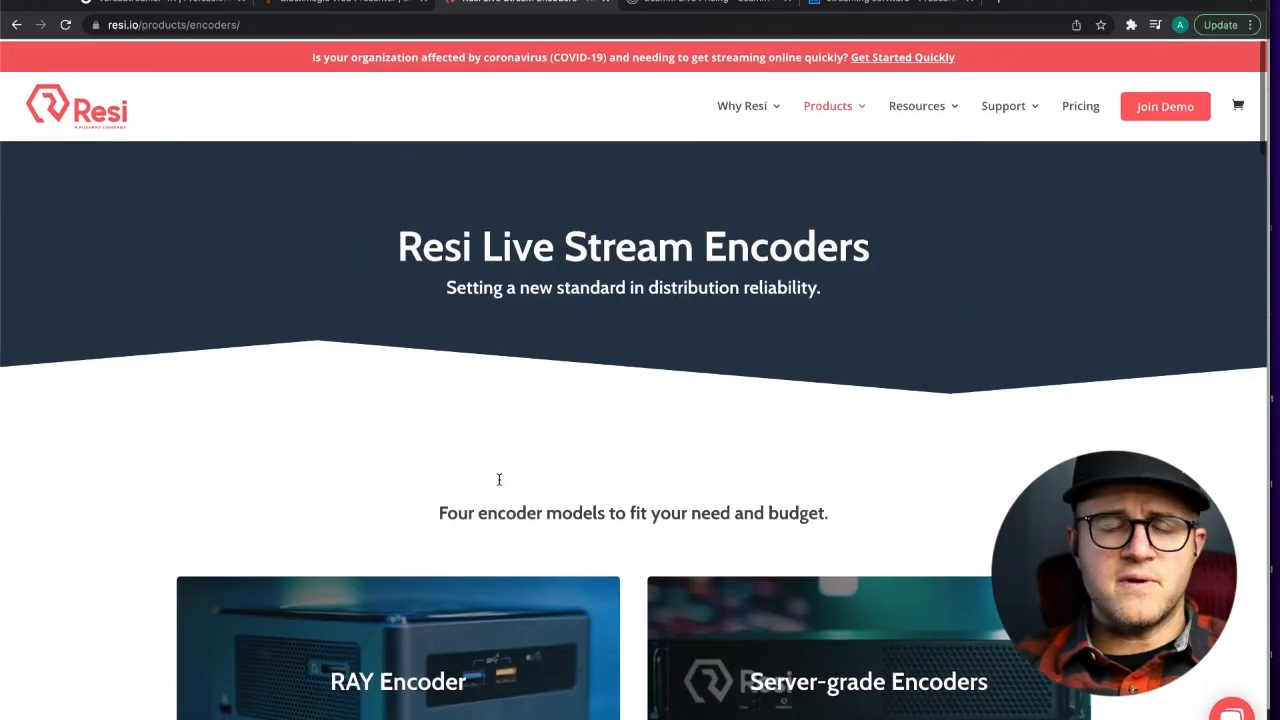